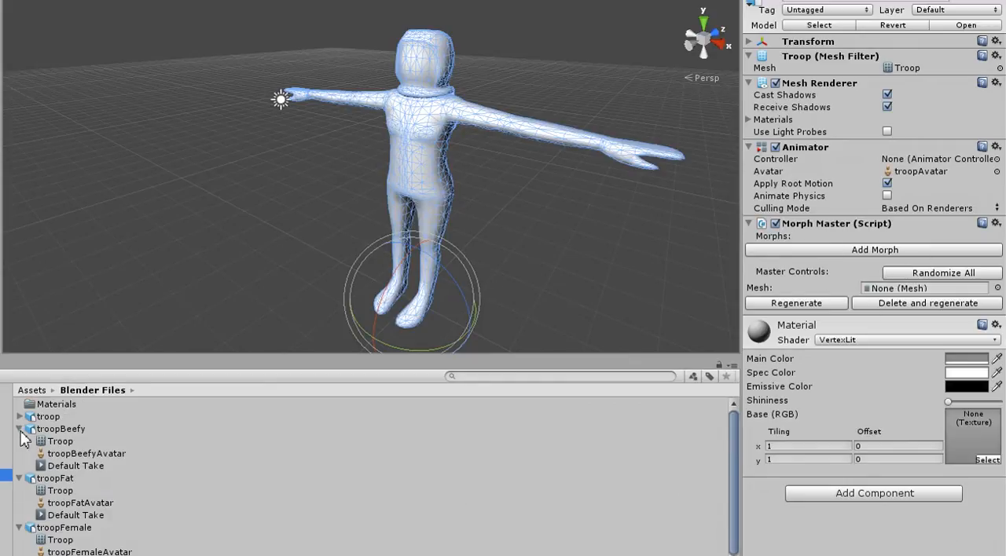
Step: Add morph entries to the Troop's Morph Master and name them Beefy and Female
{"action": "left_click", "coordinate": [22, 440]}
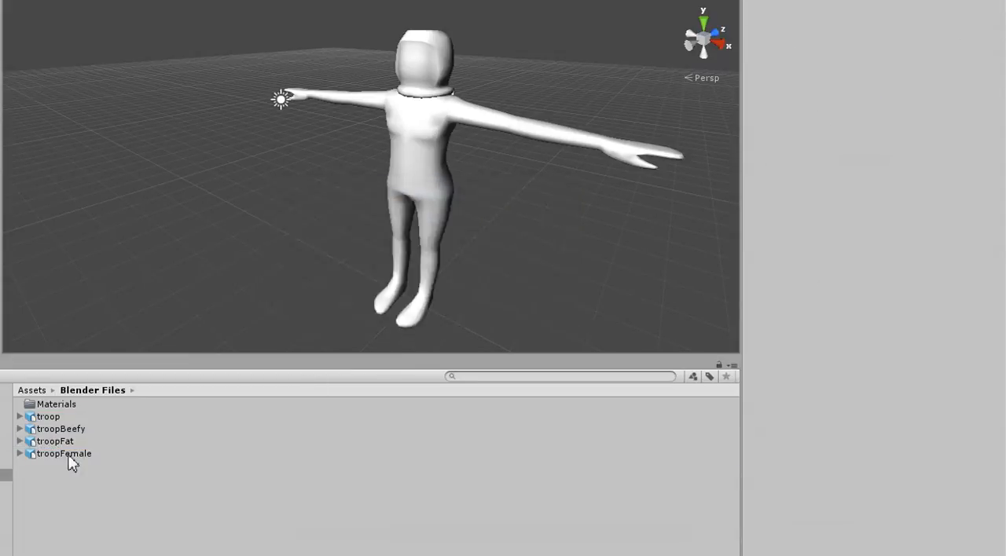
{"action": "left_click", "coordinate": [48, 416]}
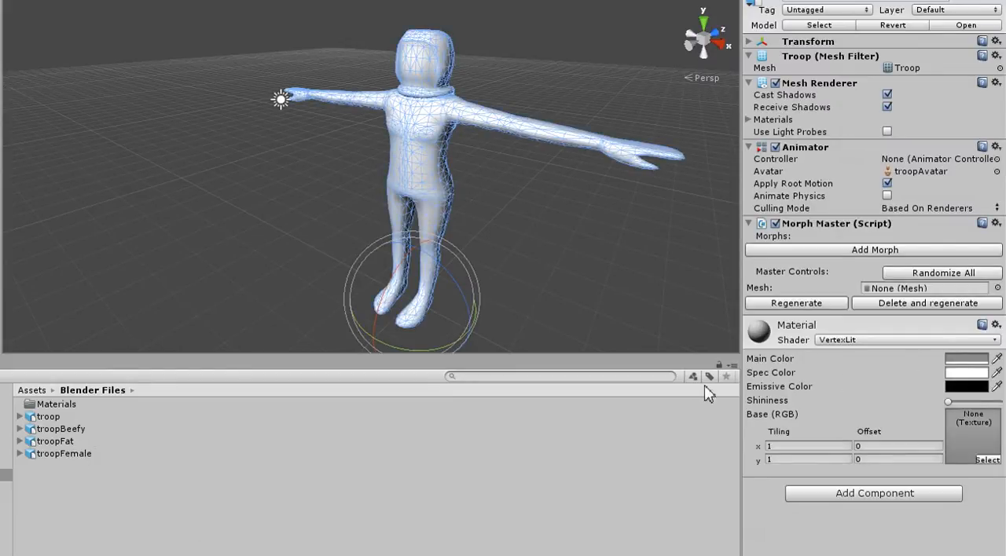
{"action": "left_click", "coordinate": [874, 249]}
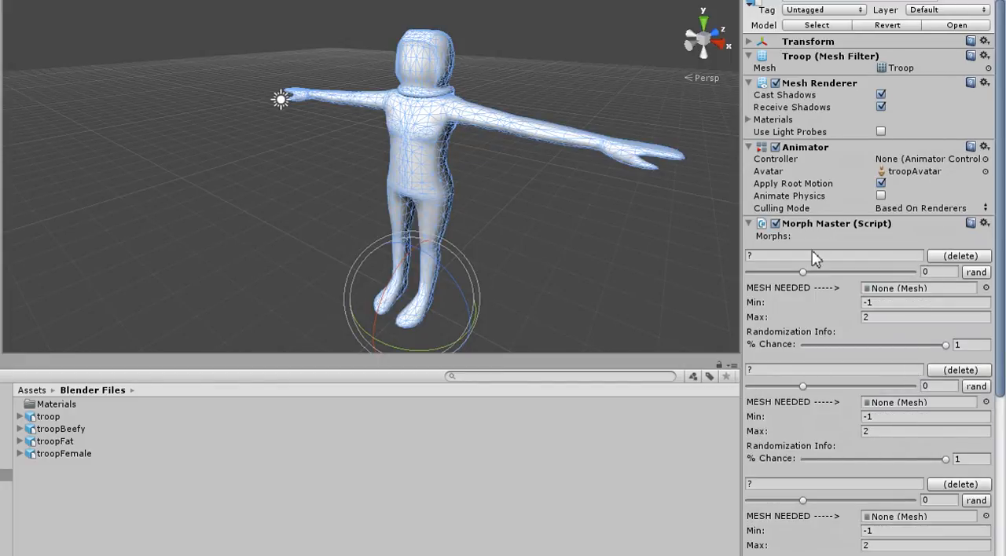
{"action": "type", "text": "Beefy"}
{"action": "type", "text": "Fat"}
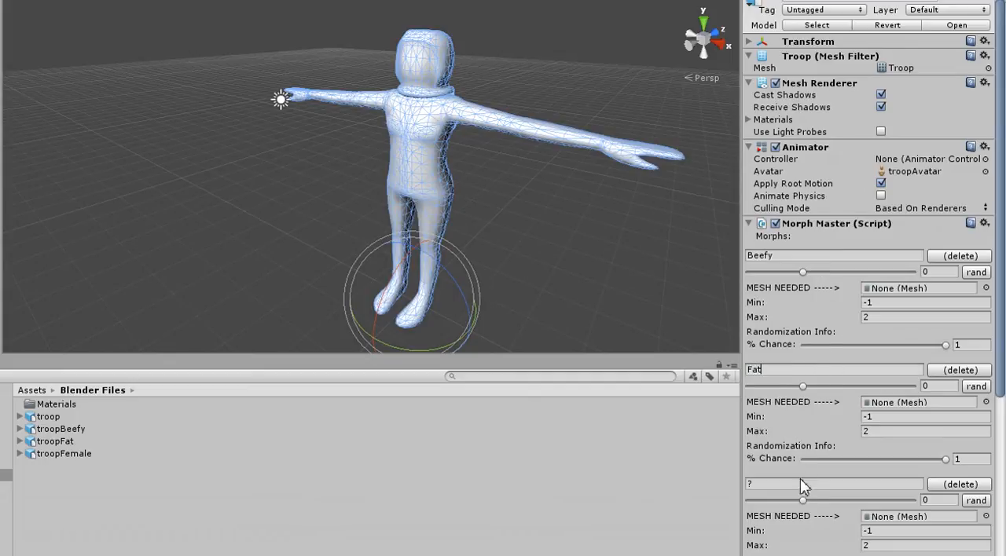
{"action": "type", "text": "Fe"}
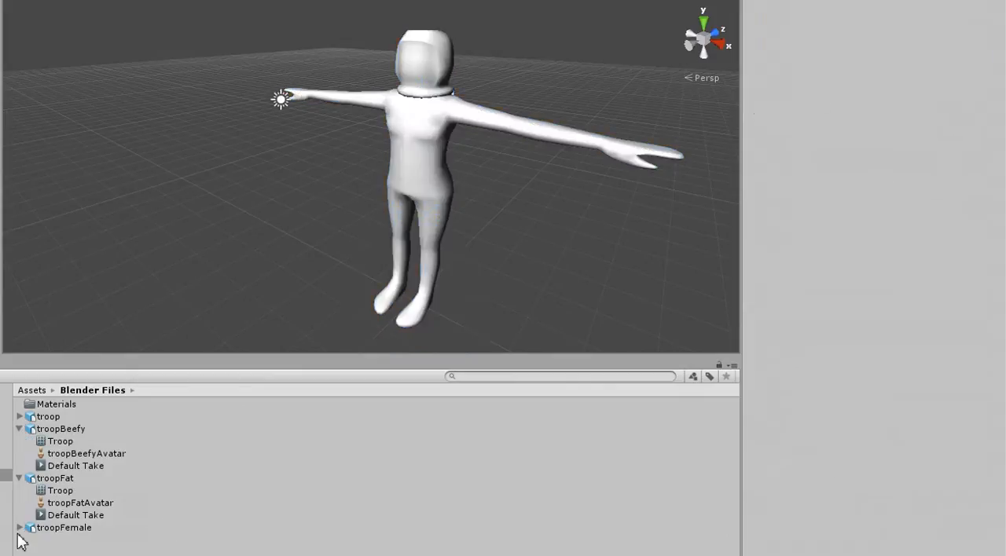
Step: Assign the Troop mesh from the troopFemale model to the Beefy morph and collapse the model folders
{"action": "left_click", "coordinate": [57, 440]}
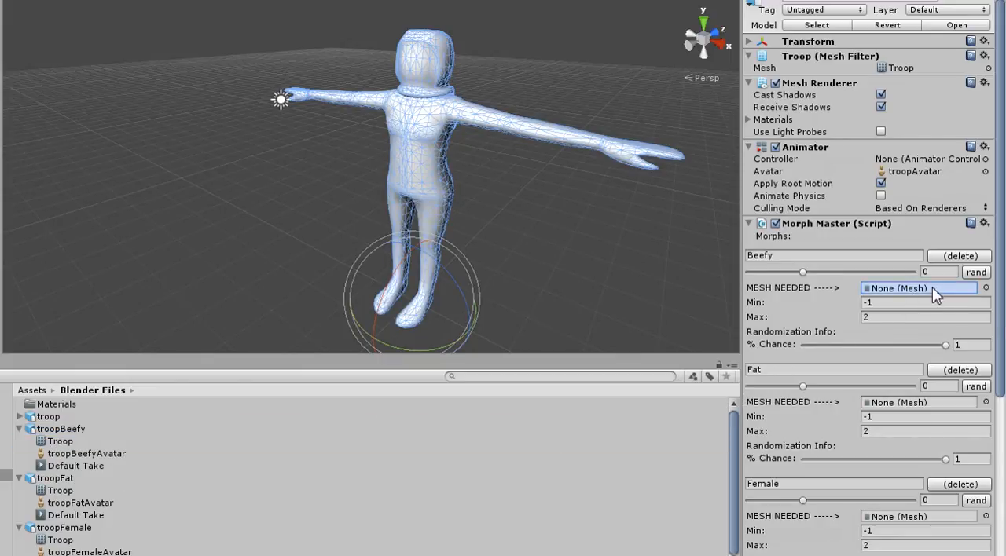
{"action": "left_click", "coordinate": [914, 286]}
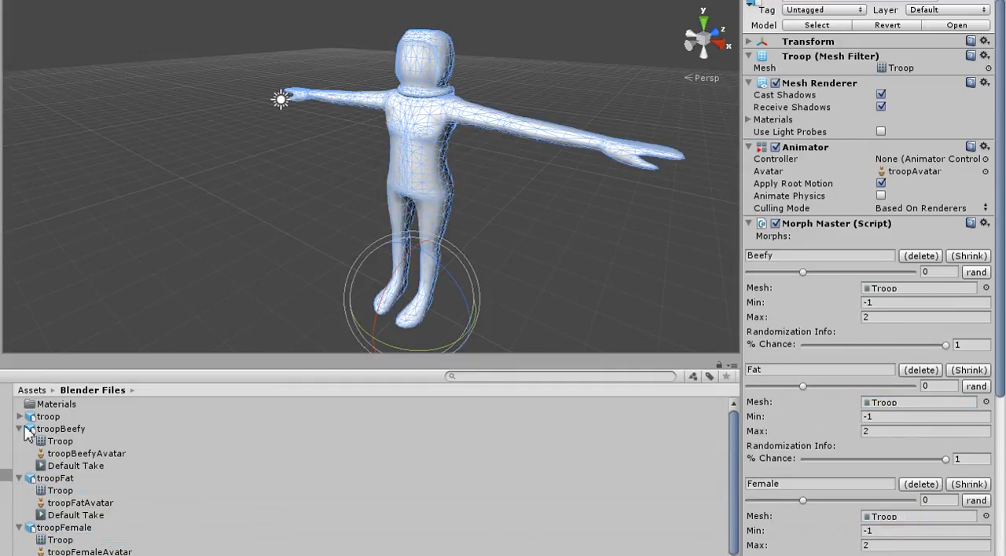
{"action": "left_click", "coordinate": [25, 429]}
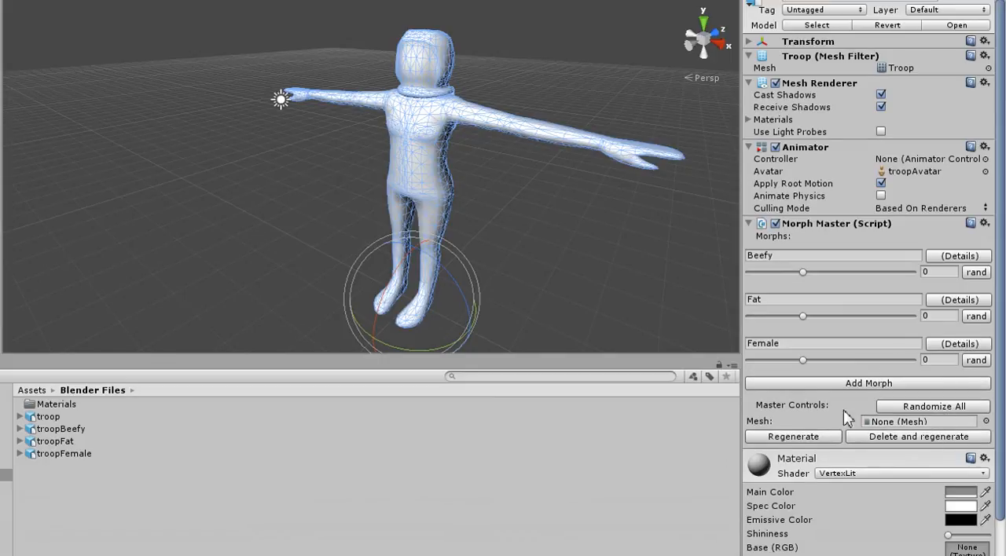
{"action": "mouse_move", "coordinate": [663, 509]}
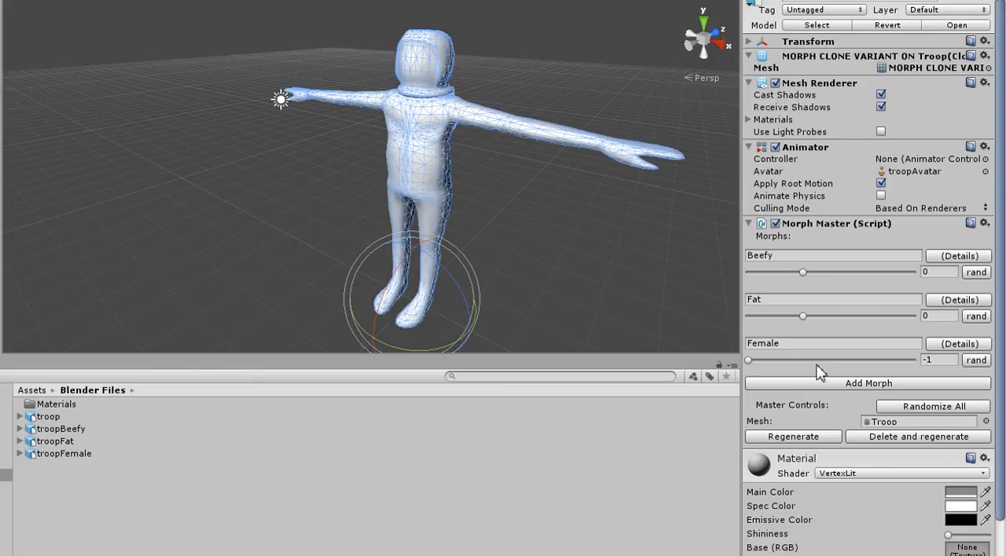
Step: Blend toward Female, randomize all morphs twice, then adjust the Fat amount
{"action": "left_click_drag", "start_coordinate": [748, 360], "coordinate": [830, 360]}
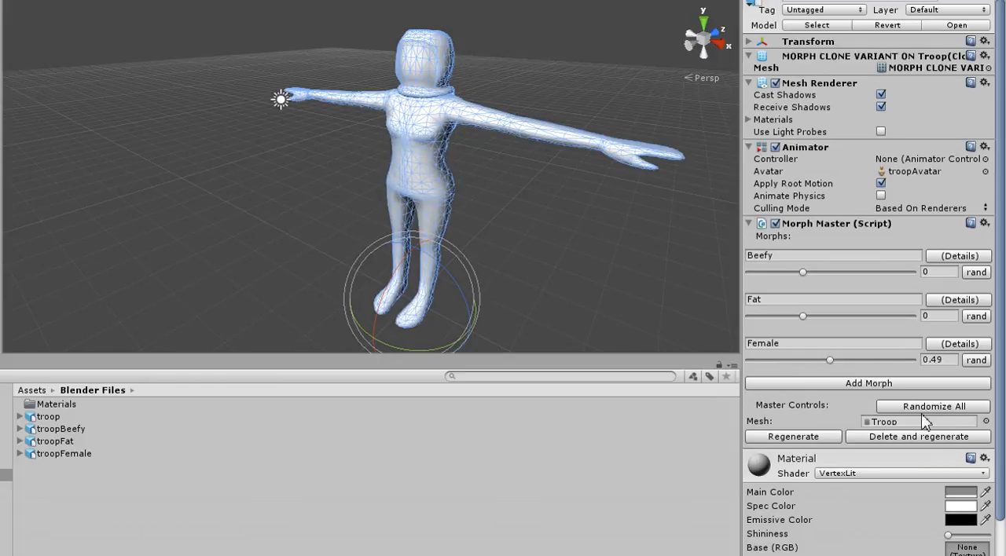
{"action": "left_click", "coordinate": [934, 405]}
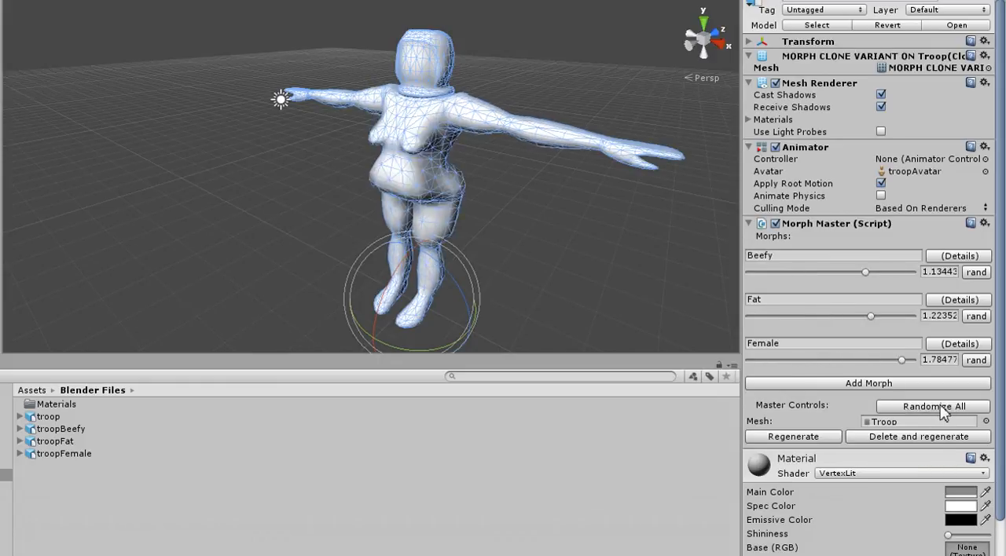
{"action": "left_click", "coordinate": [933, 405]}
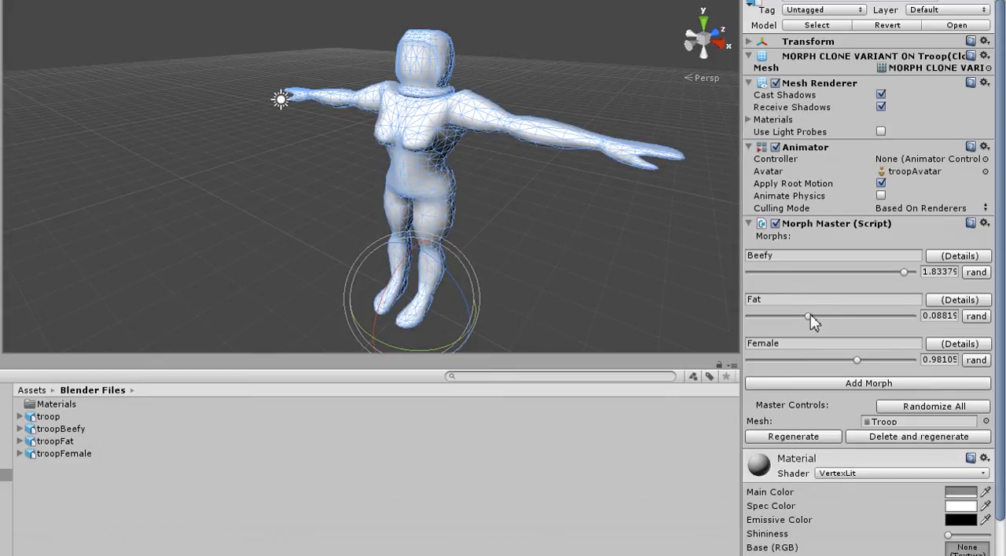
{"action": "left_click_drag", "start_coordinate": [809, 316], "coordinate": [862, 316]}
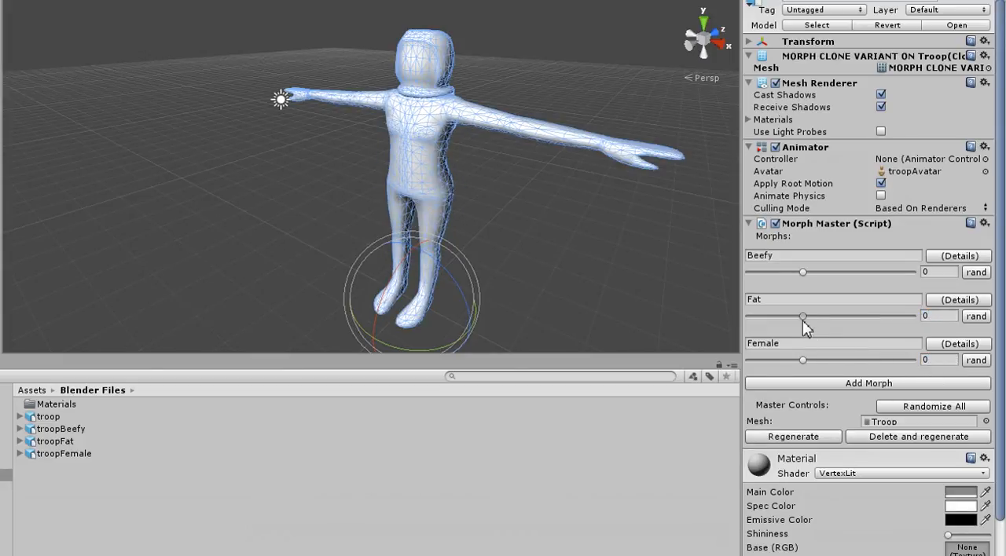
Step: Push Fat to its thinnest negative value, then settle it at about 0.23 for a slight bulge
{"action": "left_click_drag", "start_coordinate": [801, 315], "coordinate": [767, 314]}
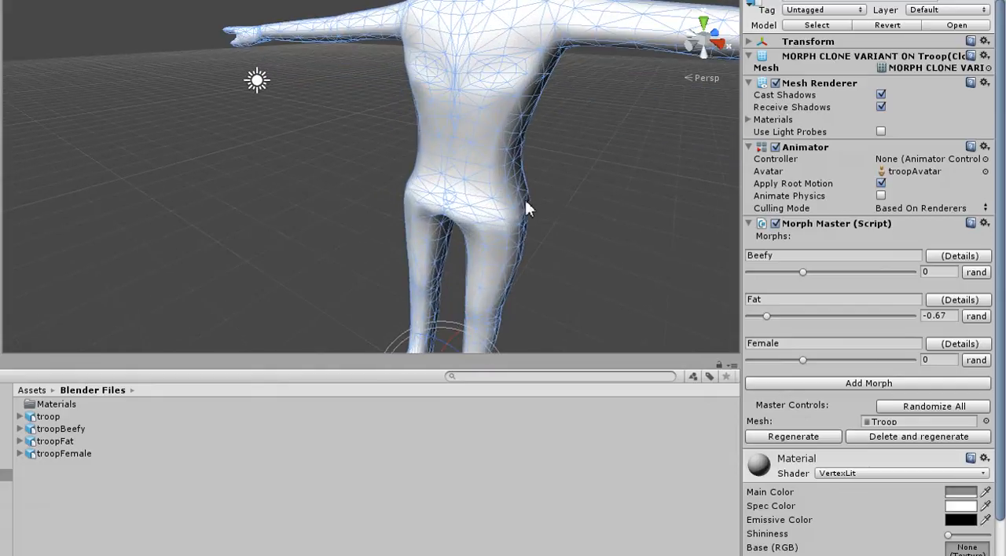
{"action": "left_click_drag", "start_coordinate": [767, 316], "coordinate": [748, 316]}
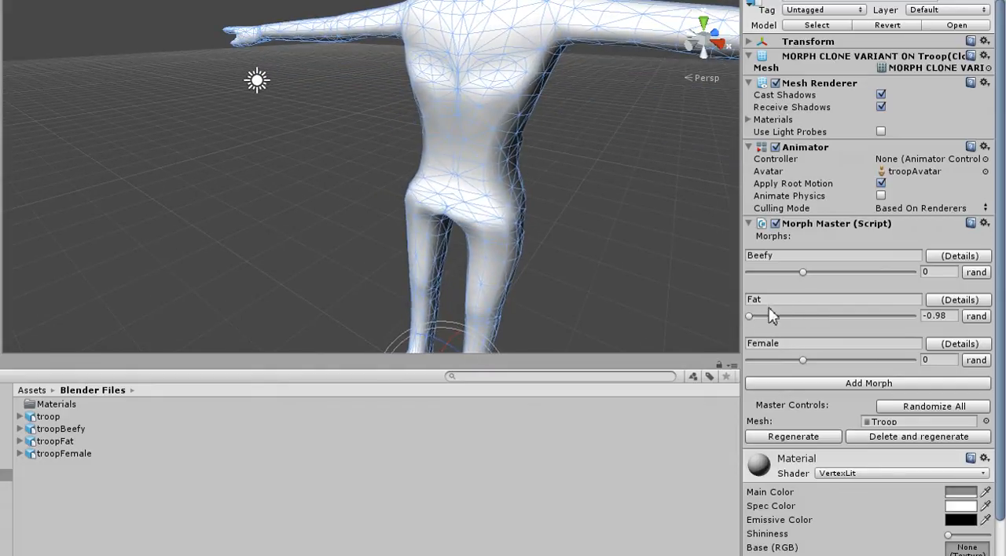
{"action": "left_click_drag", "start_coordinate": [748, 314], "coordinate": [823, 314]}
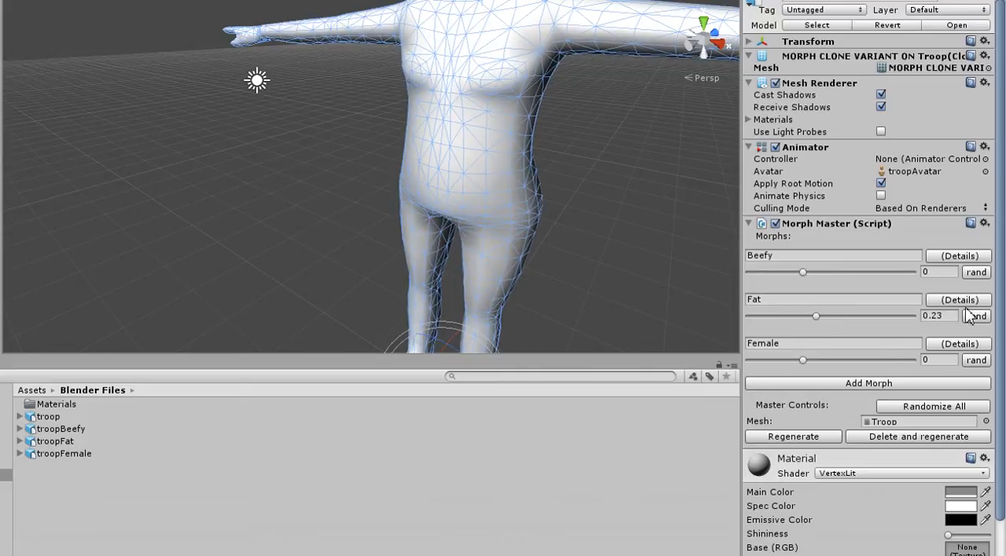
Step: Inspect the Fat morph's Troop mesh and 0–2 range details, then slim Fat to about 0.168
{"action": "left_click", "coordinate": [952, 299]}
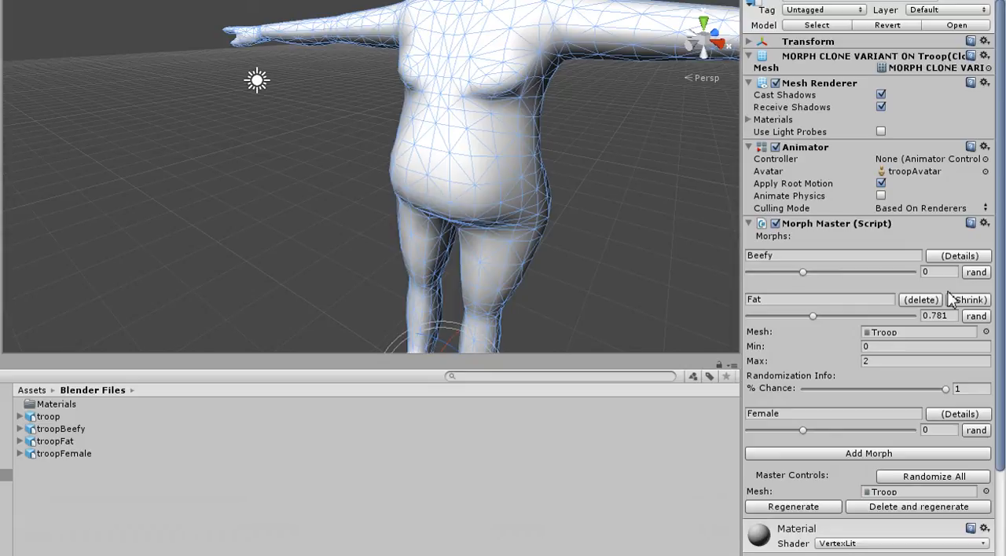
{"action": "left_click", "coordinate": [959, 299]}
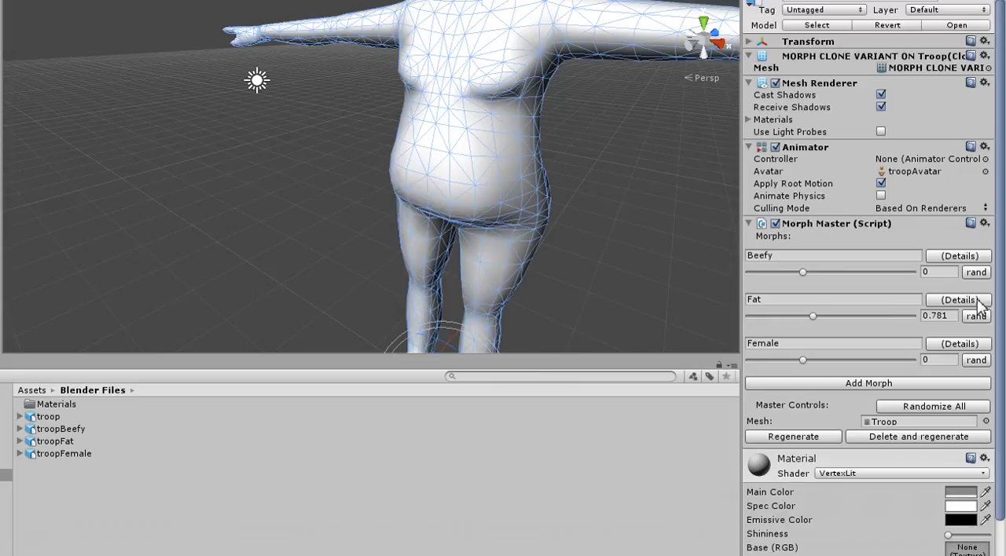
{"action": "left_click_drag", "start_coordinate": [813, 316], "coordinate": [807, 316]}
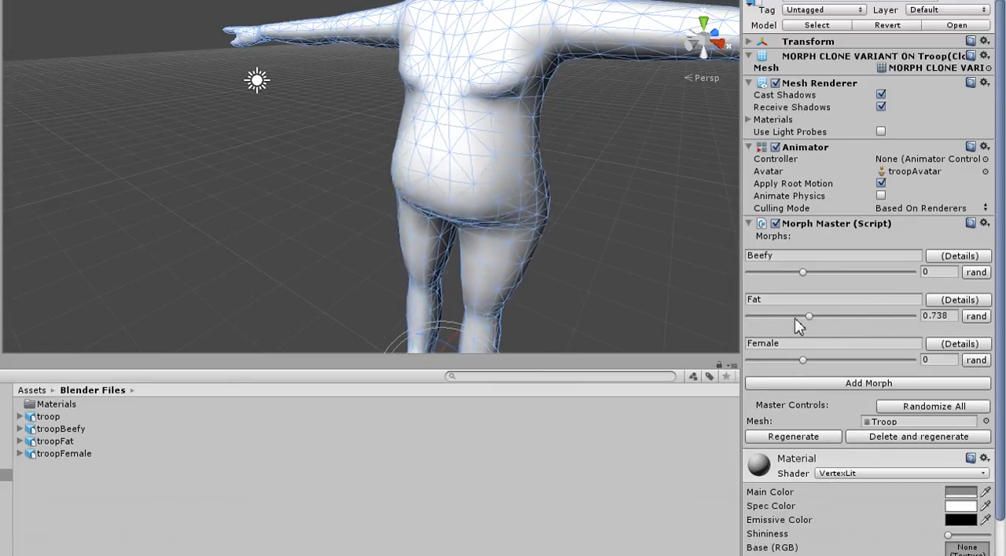
{"action": "left_click_drag", "start_coordinate": [807, 314], "coordinate": [760, 314]}
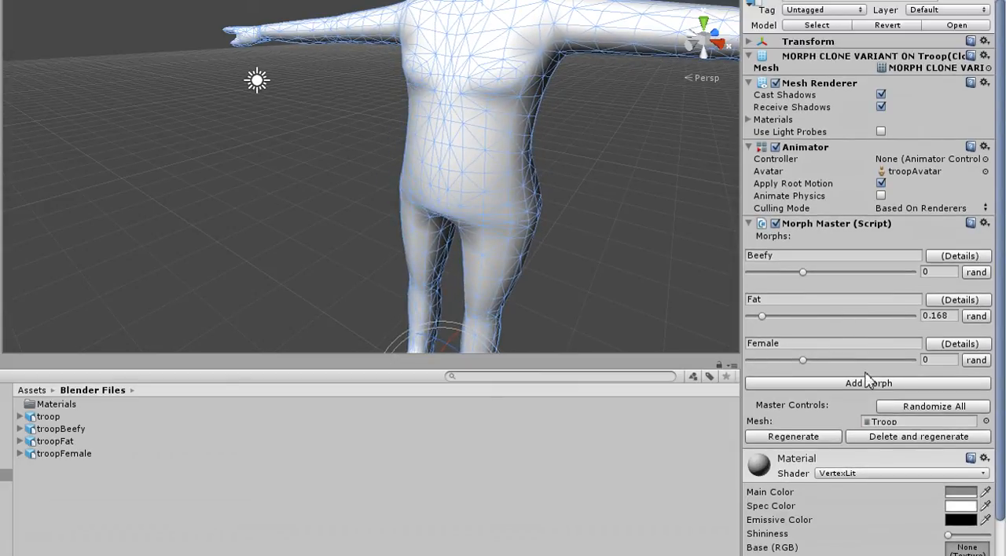
Step: Randomize all of the troop's Beefy, Fat and Female morph values four times
{"action": "left_click", "coordinate": [934, 405]}
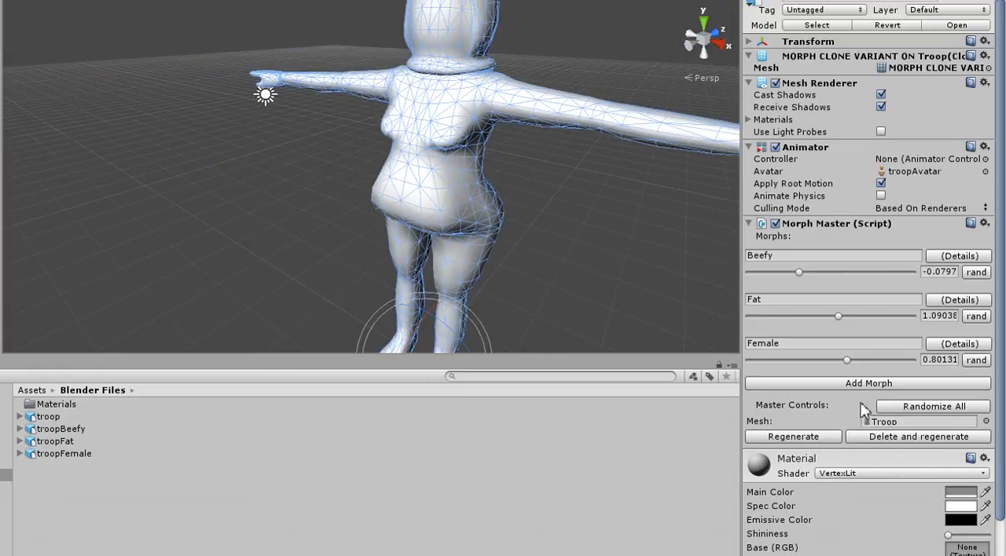
{"action": "left_click", "coordinate": [933, 405]}
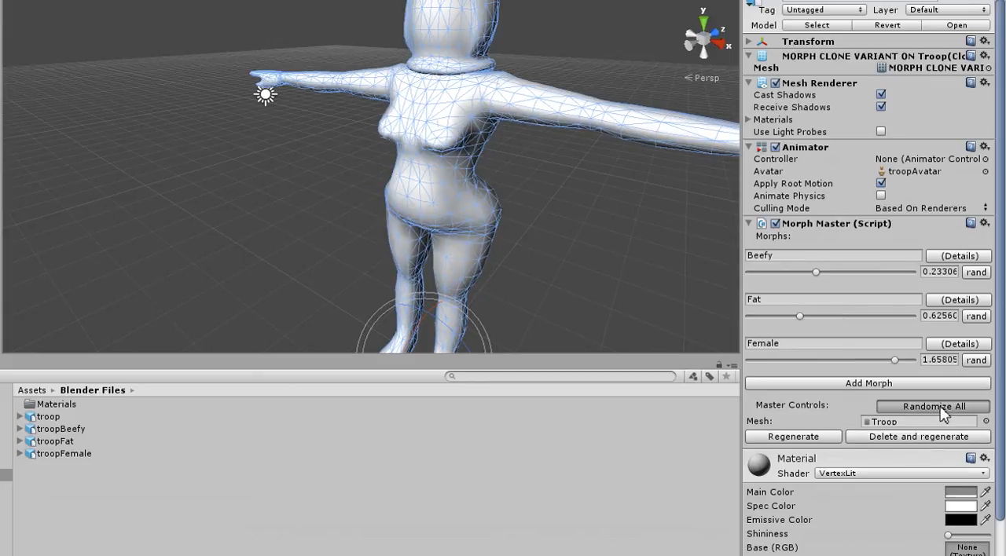
{"action": "left_click", "coordinate": [933, 406]}
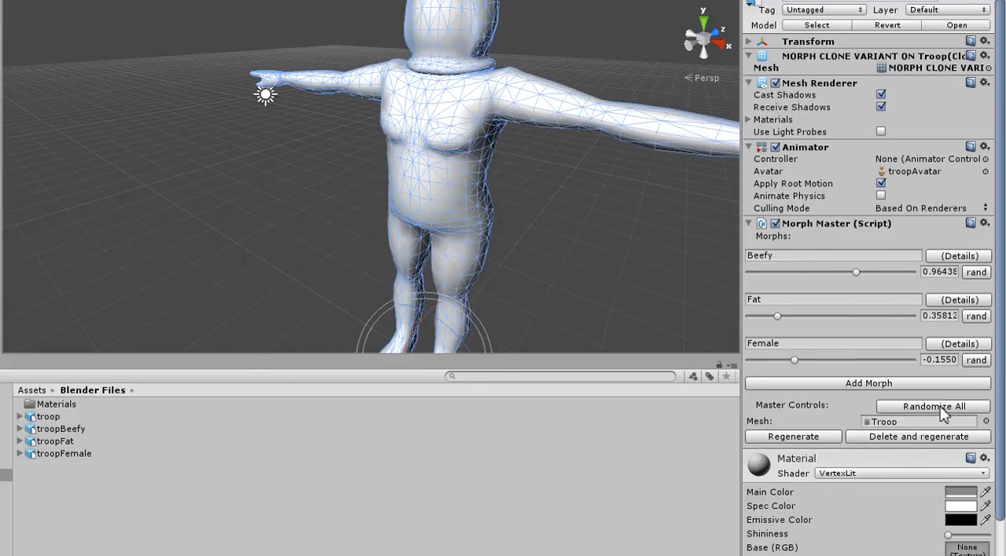
{"action": "left_click", "coordinate": [934, 405]}
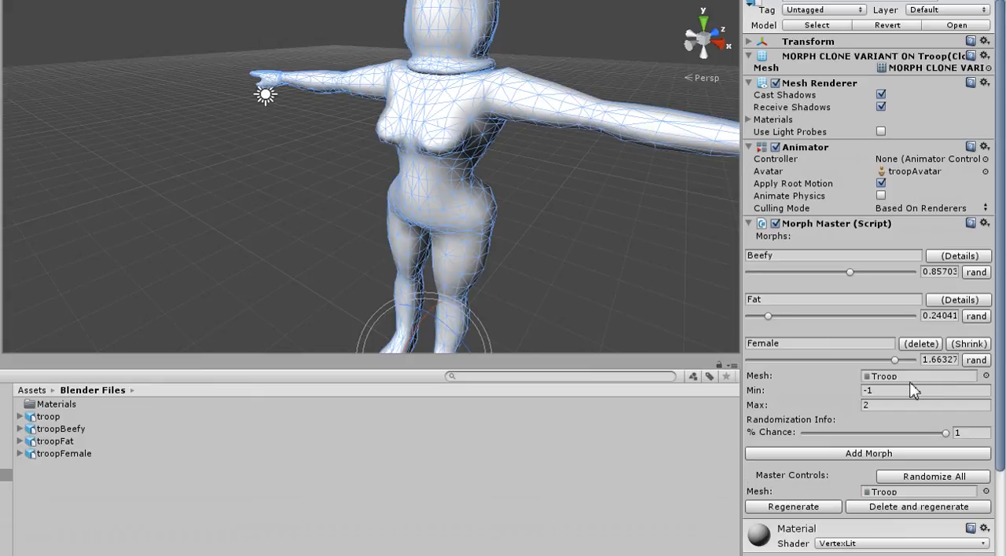
Step: Limit the Female morph to a minimum of 0.25 with a randomization chance near 0.478
{"action": "type", "text": "0.25"}
{"action": "type", "text": "1"}
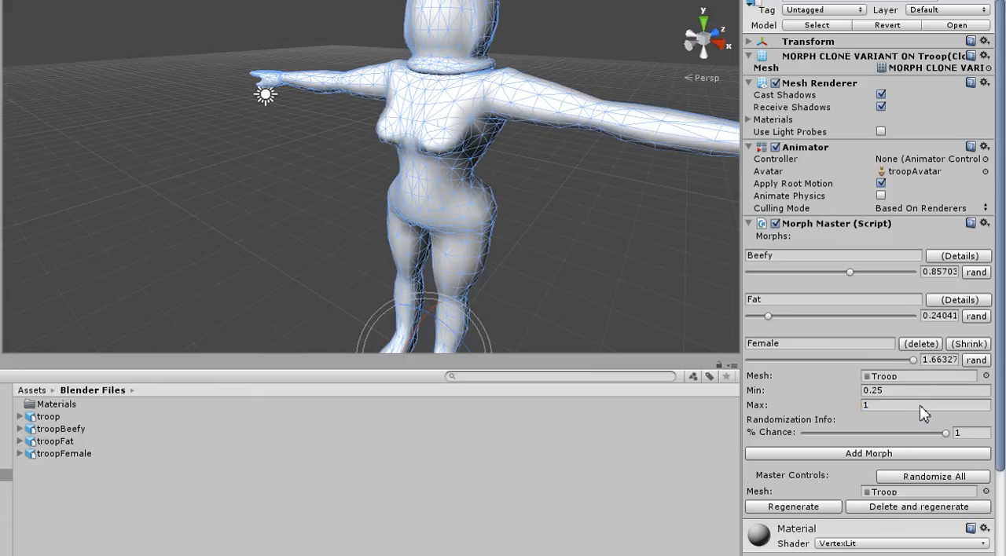
{"action": "left_click_drag", "start_coordinate": [957, 433], "coordinate": [879, 434]}
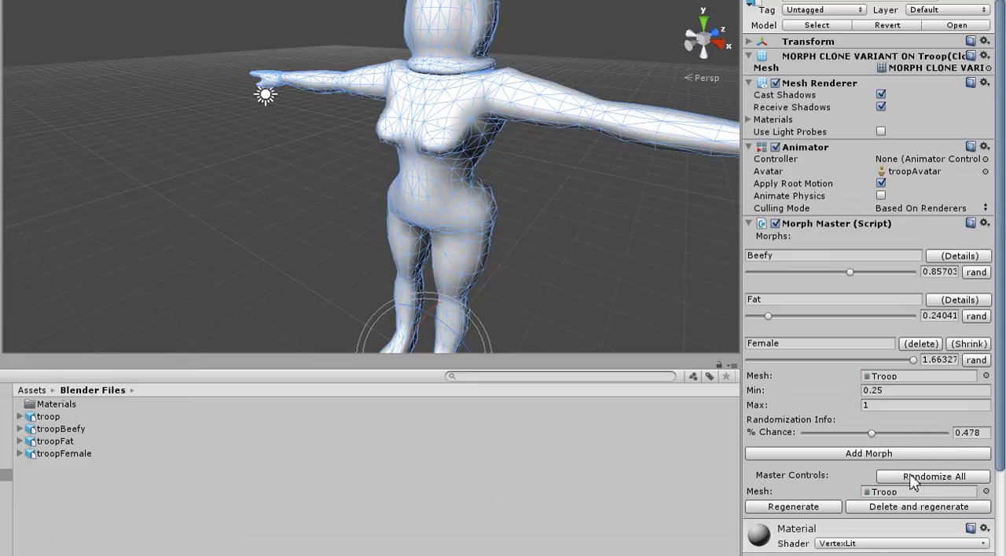
Step: Randomize all morphs three times to check troops stay within the new Female limits
{"action": "left_click", "coordinate": [932, 478]}
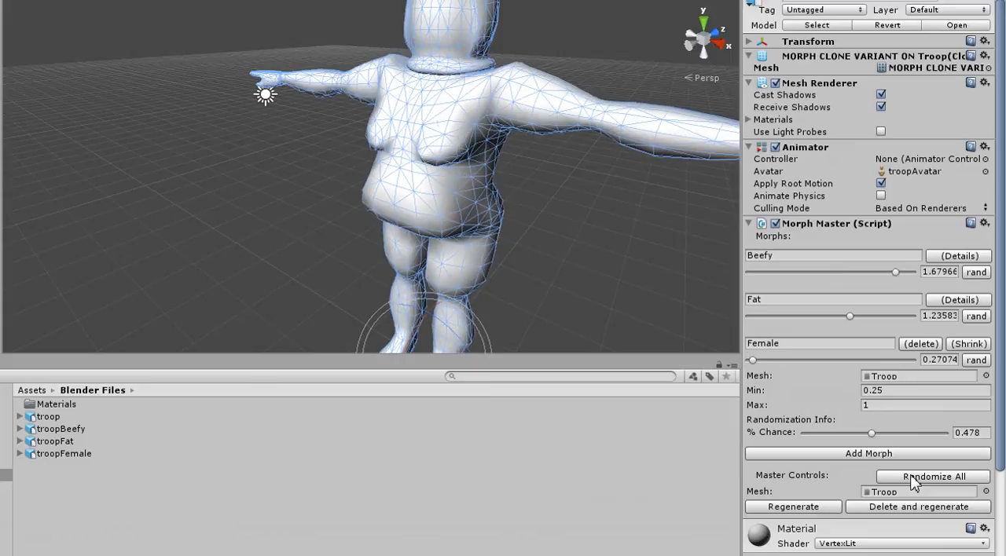
{"action": "left_click", "coordinate": [934, 477]}
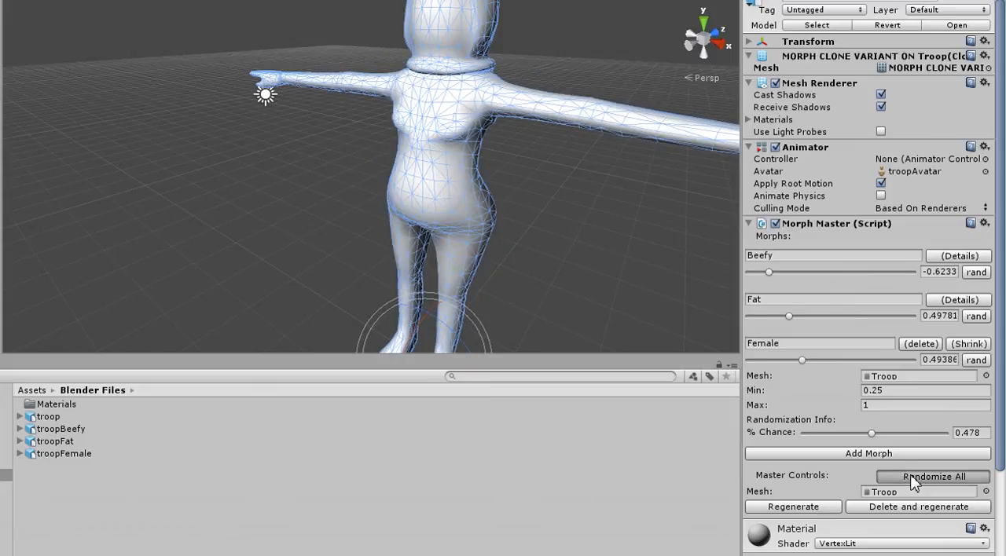
{"action": "left_click", "coordinate": [932, 478]}
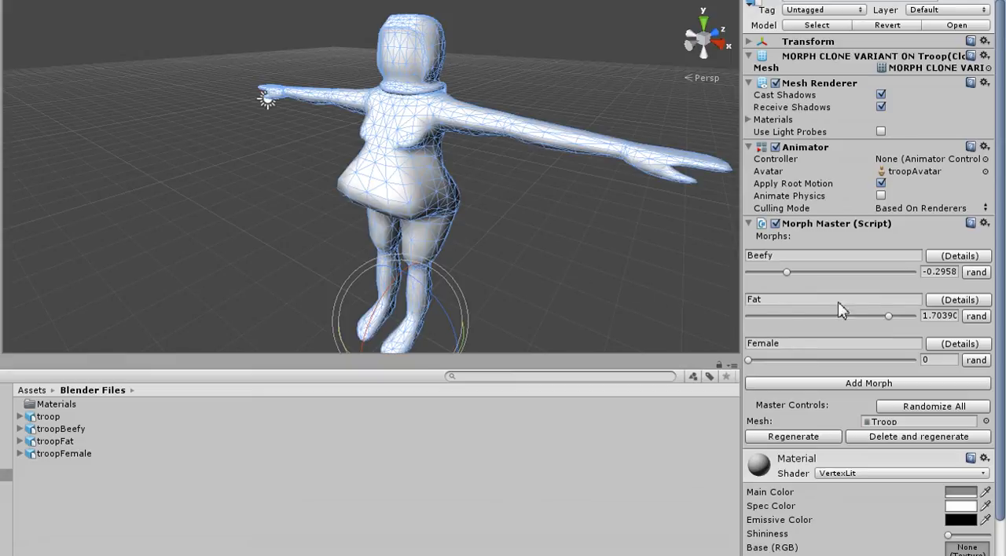
Step: Raise Beefy to 1.19 and settle Fat at about 0.358 for a stocky build
{"action": "left_click_drag", "start_coordinate": [888, 316], "coordinate": [902, 316]}
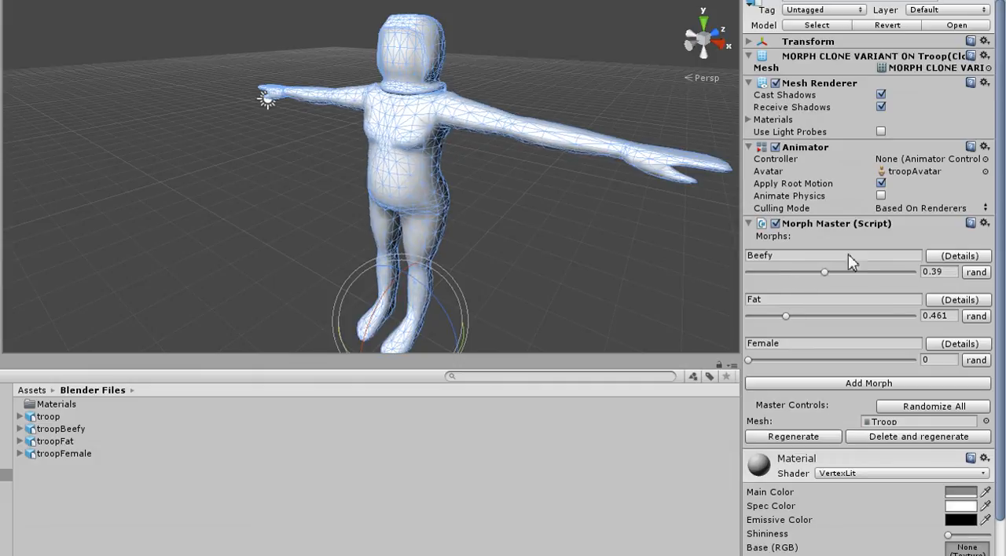
{"action": "left_click_drag", "start_coordinate": [823, 271], "coordinate": [867, 270]}
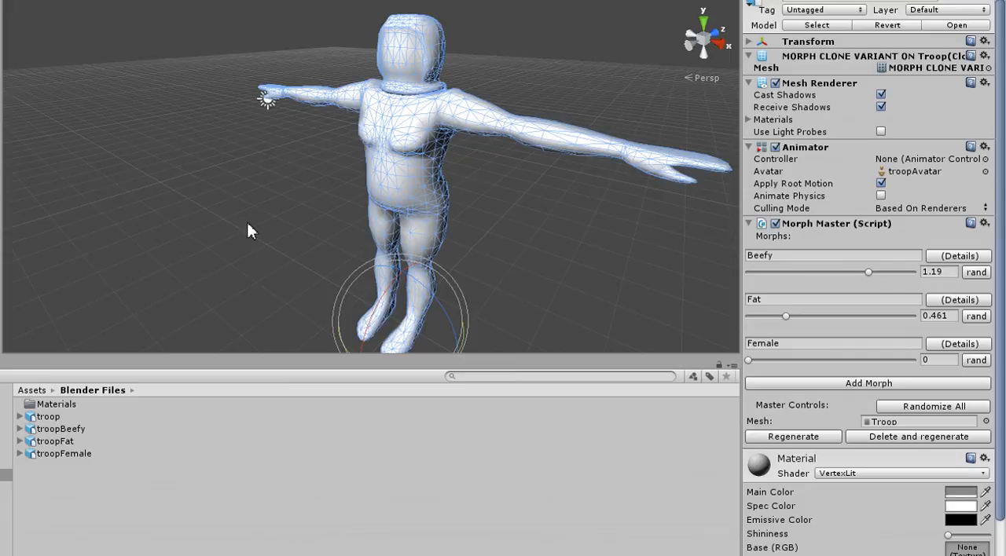
{"action": "mouse_move", "coordinate": [754, 292]}
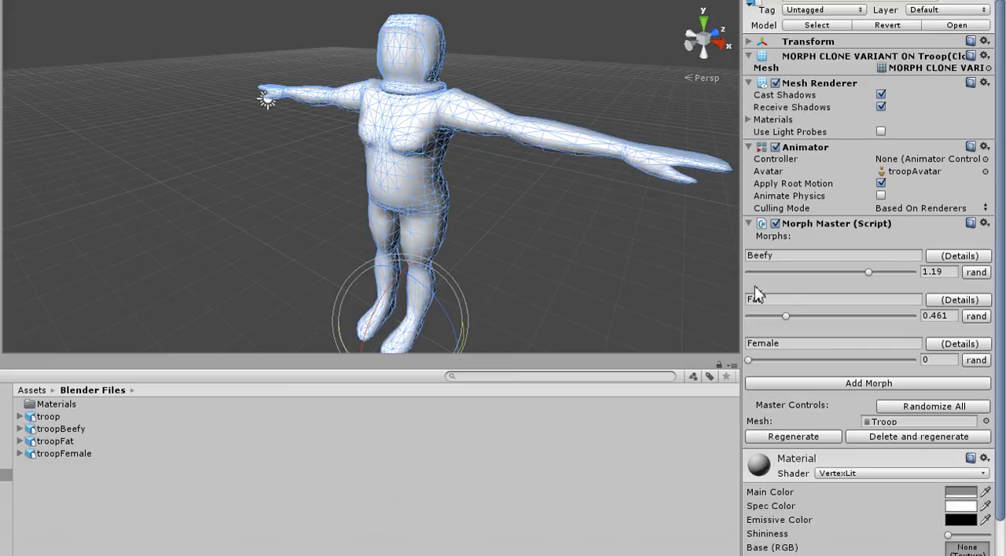
{"action": "left_click_drag", "start_coordinate": [784, 316], "coordinate": [775, 316]}
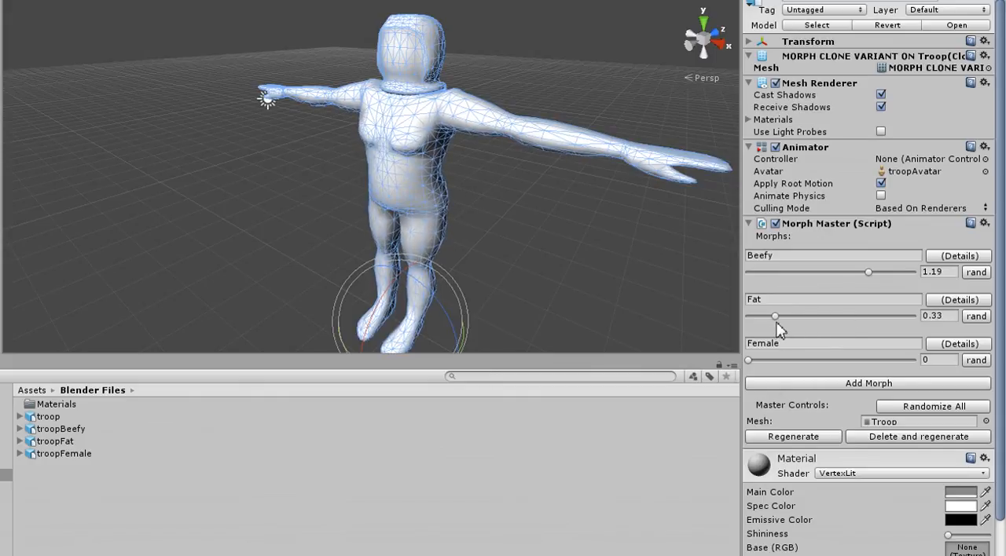
{"action": "left_click_drag", "start_coordinate": [775, 316], "coordinate": [778, 316]}
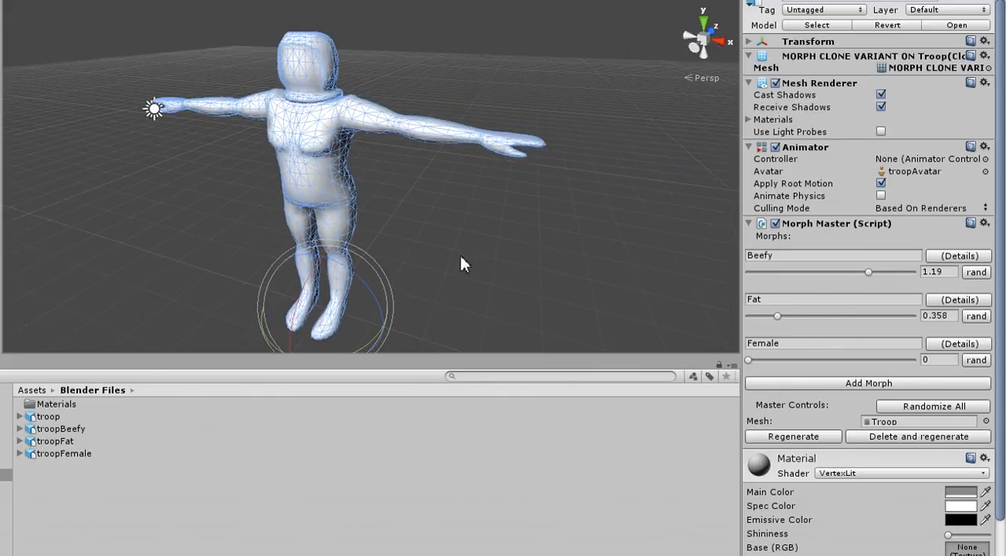